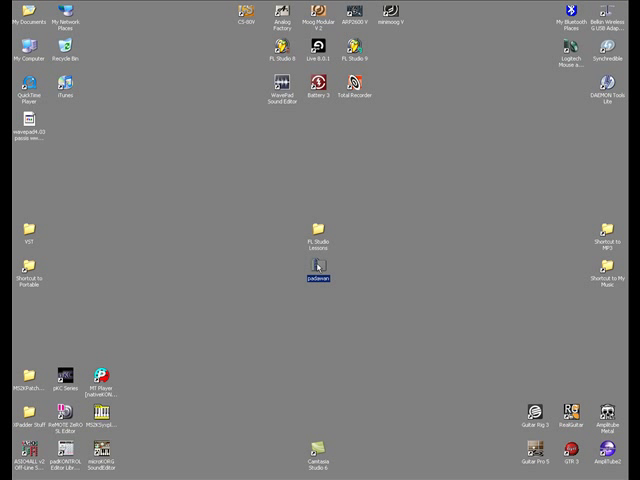
Step: Open padawan.zip from the desktop to show padawan.dll and its info file
double_click(316, 272)
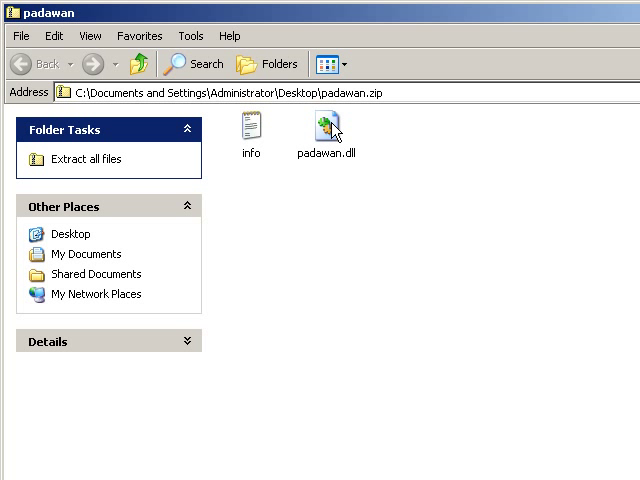
mouse_move(362, 168)
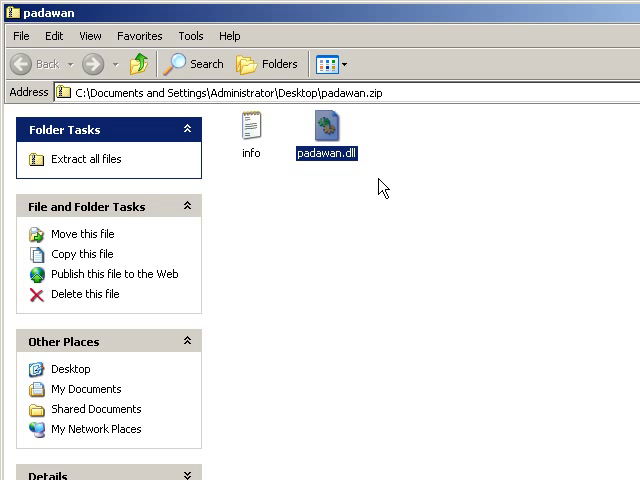
mouse_move(392, 24)
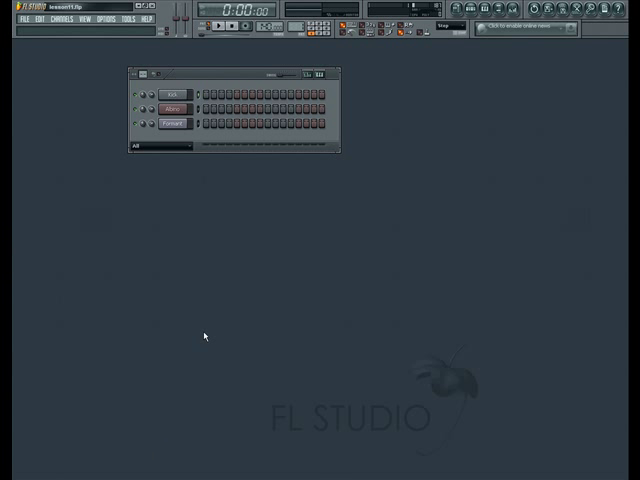
mouse_move(176, 256)
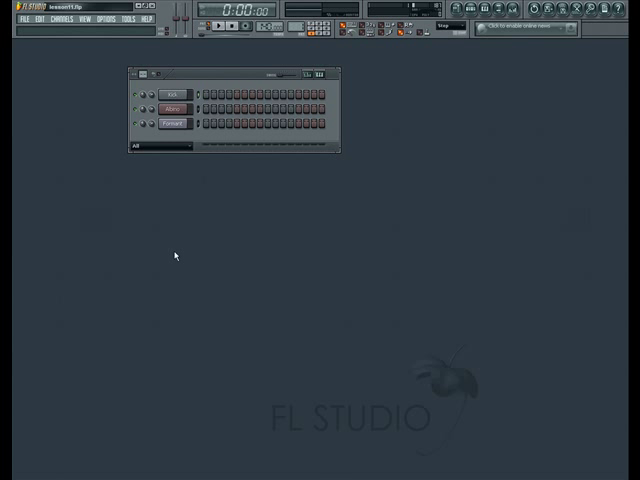
mouse_move(146, 202)
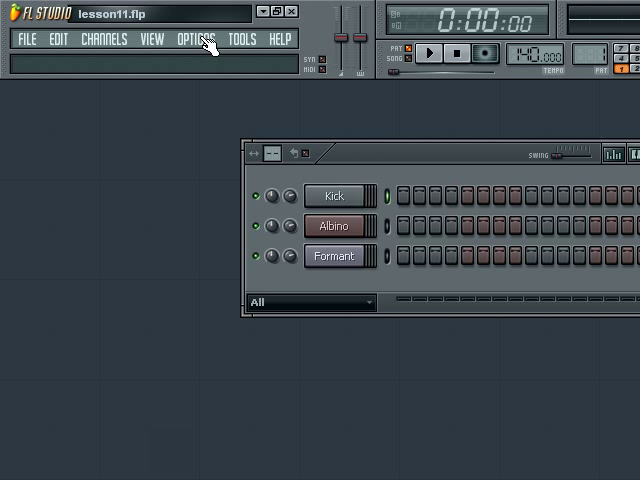
Step: Set the VST plugins extra search folder to Desktop\VST in File settings and close Settings
left_click(196, 40)
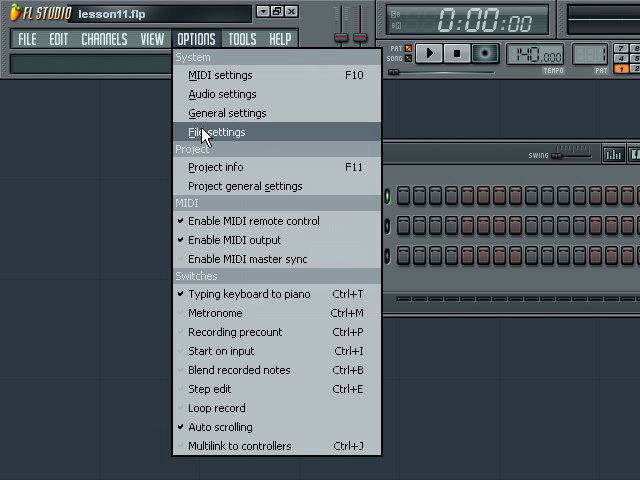
left_click(216, 132)
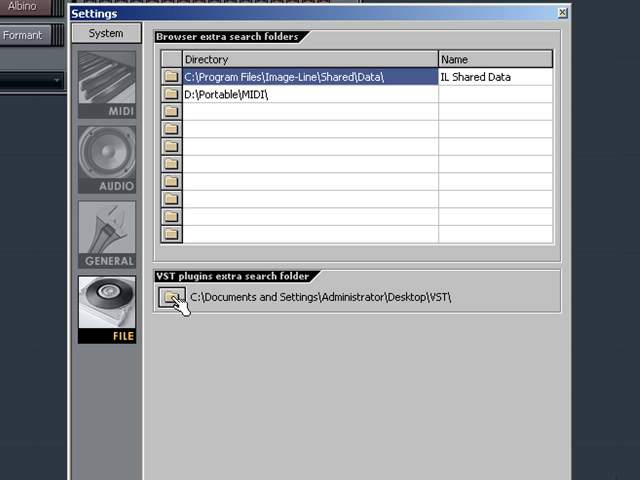
mouse_move(244, 288)
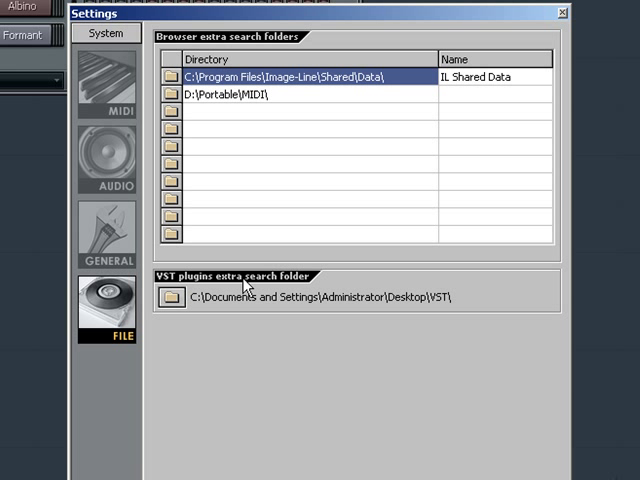
mouse_move(184, 316)
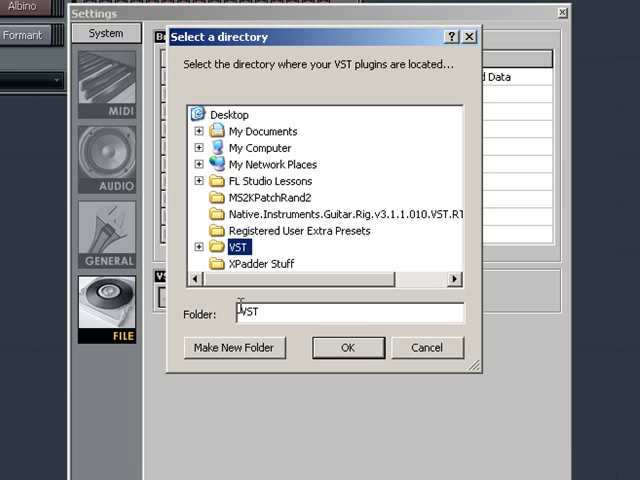
left_click(270, 180)
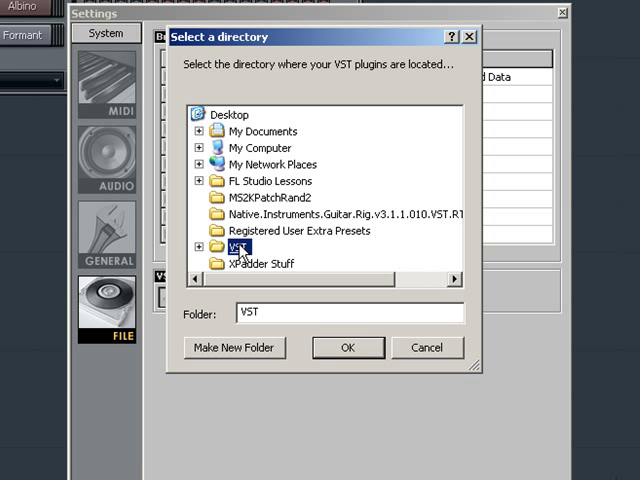
left_click(208, 246)
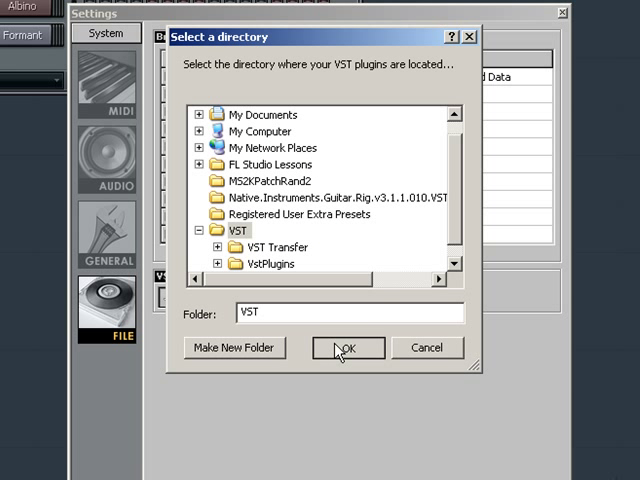
left_click(348, 348)
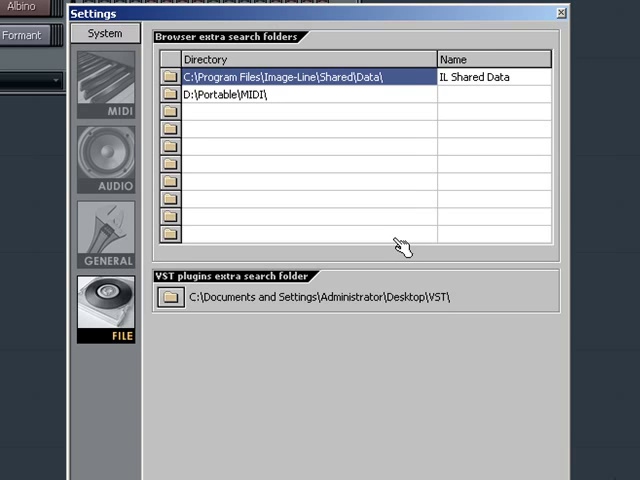
left_click(560, 12)
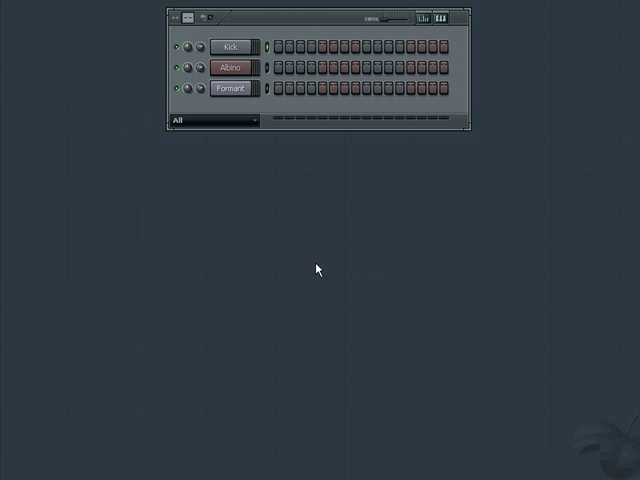
mouse_move(280, 180)
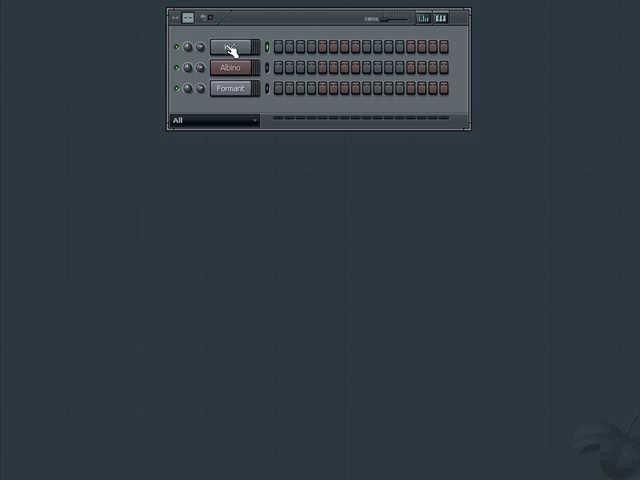
Step: From the Kick channel's plugin list pick an effect, get the 'Can't load an effect' error and dismiss it
right_click(232, 50)
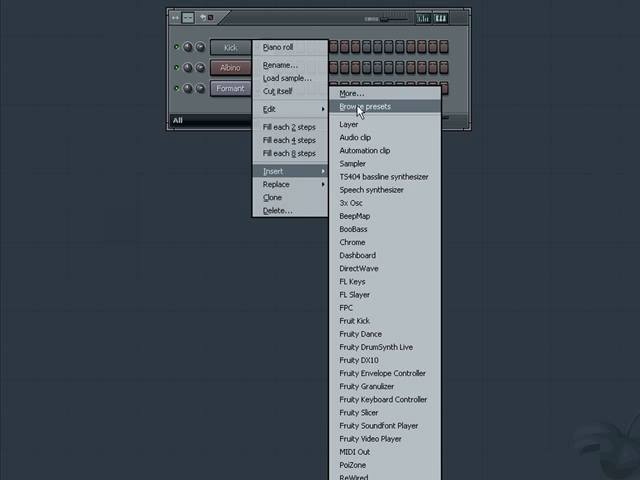
left_click(356, 106)
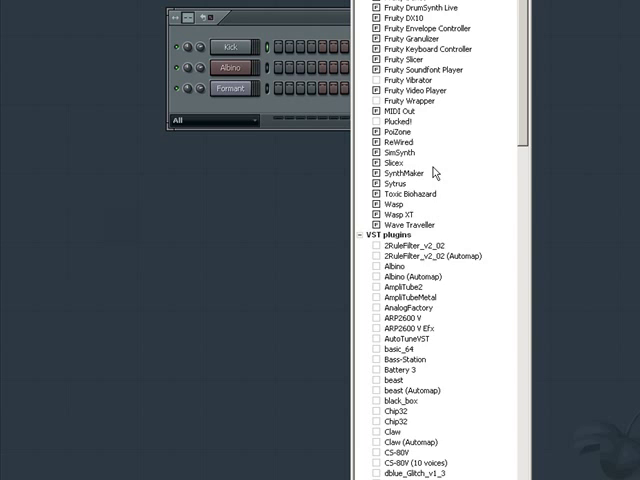
scroll("down", 3)
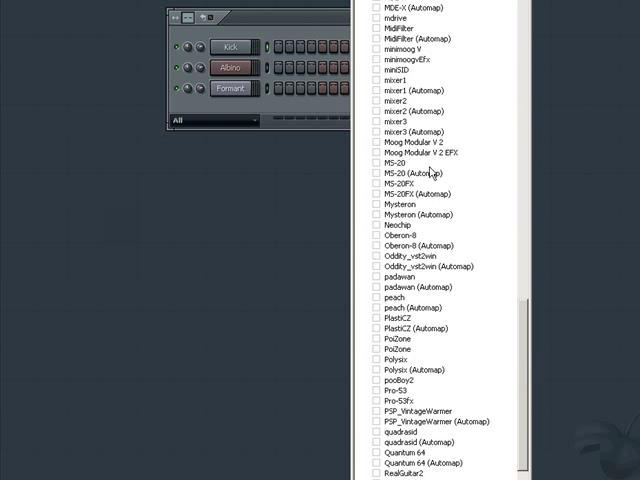
scroll("down", 3)
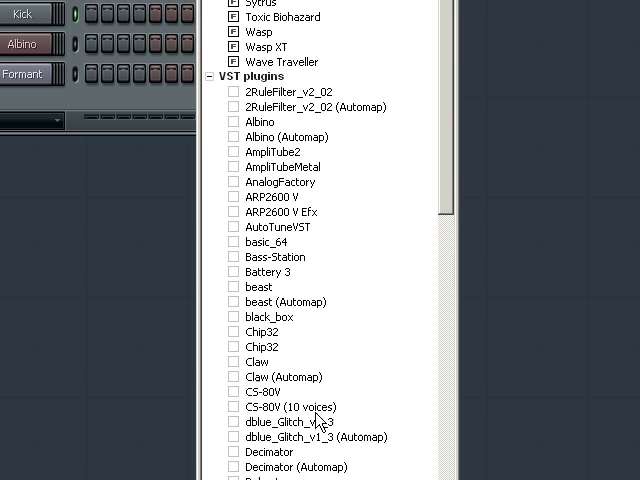
scroll("down", 3)
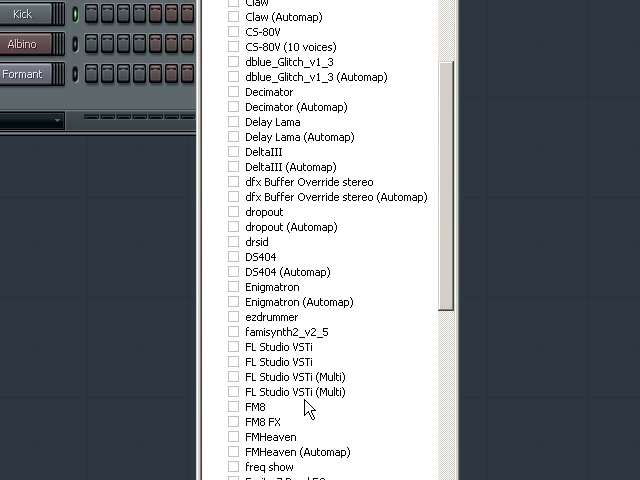
scroll("down", 3)
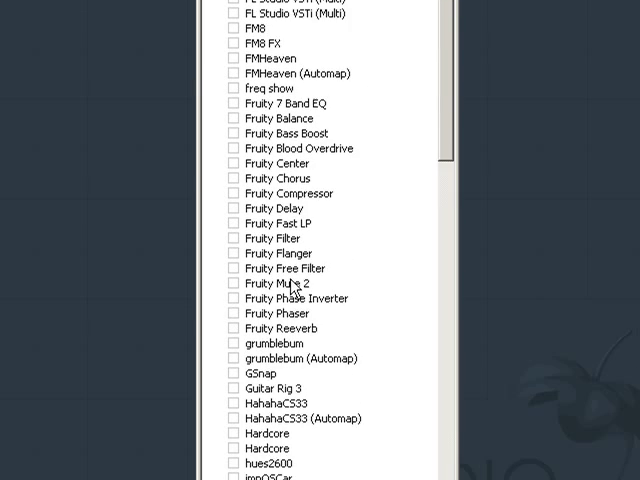
scroll("down", 3)
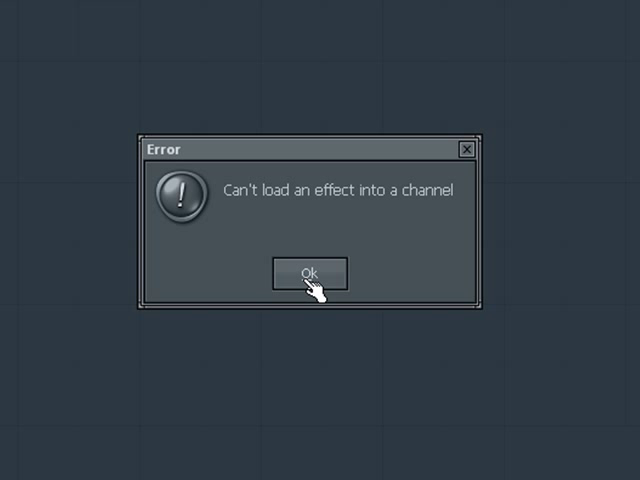
left_click(308, 272)
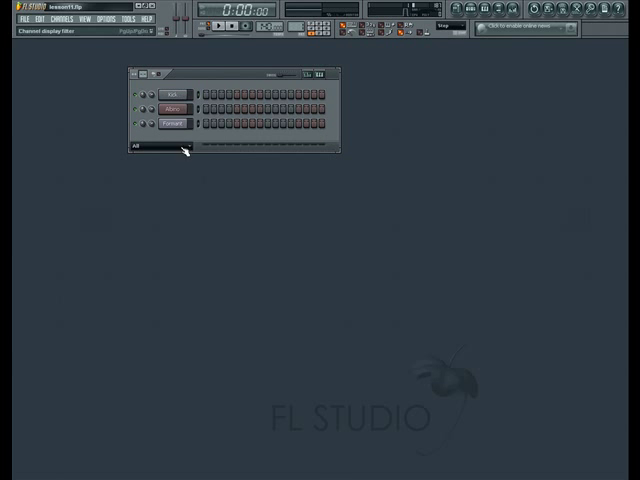
Step: In More plugins tick padawan and refresh the list so it shows among the VST plugins
right_click(172, 90)
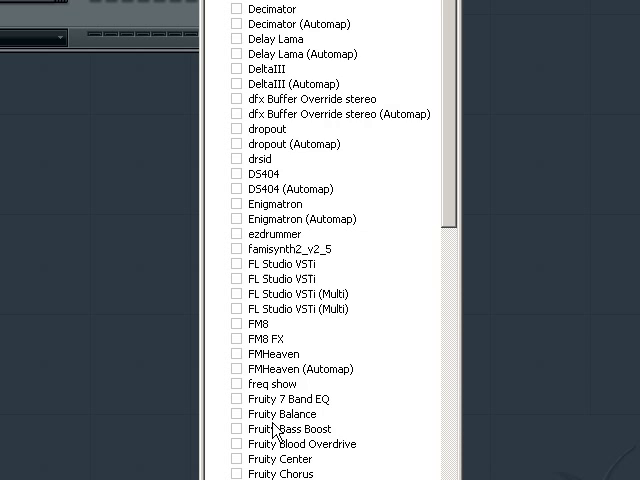
scroll("down", 3)
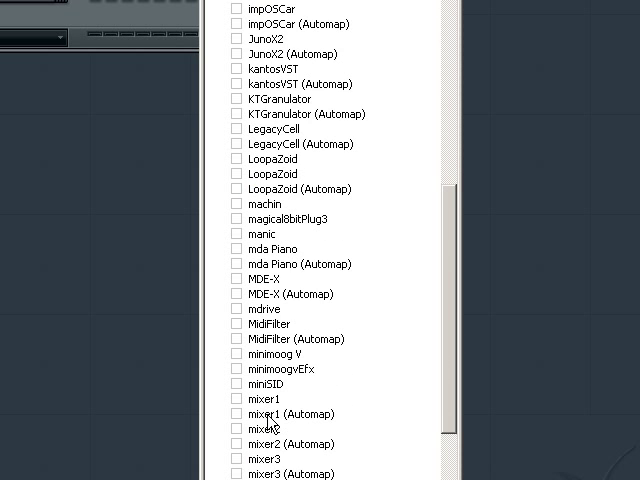
scroll("down", 3)
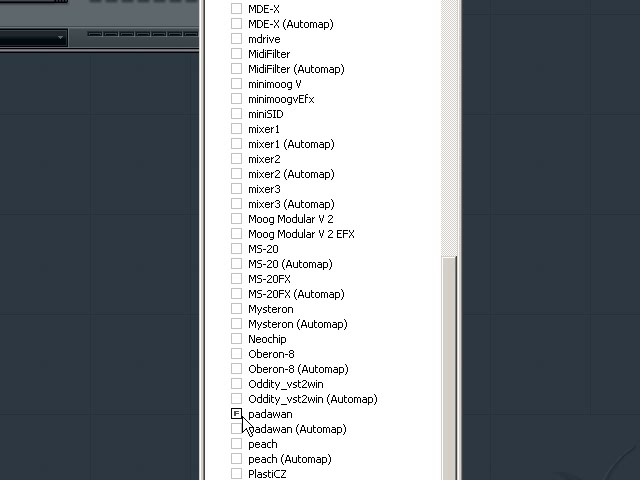
mouse_move(264, 424)
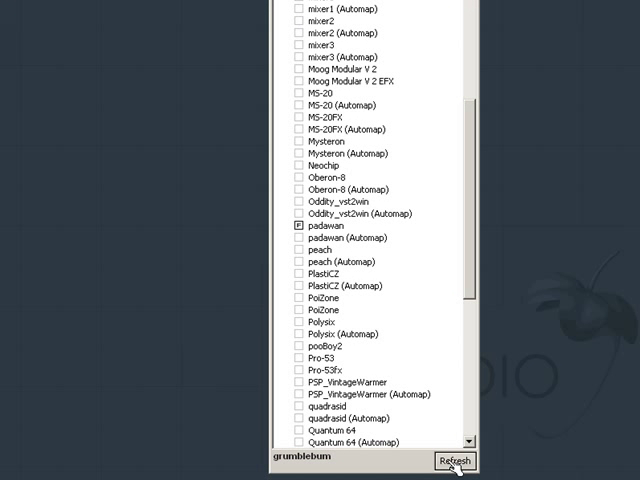
left_click(456, 460)
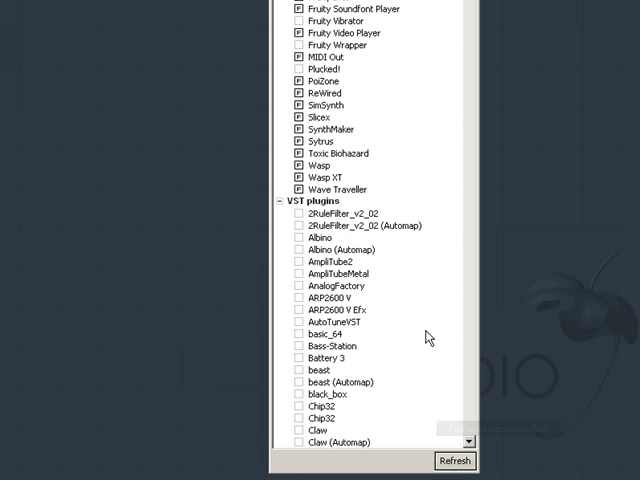
scroll("down", 3)
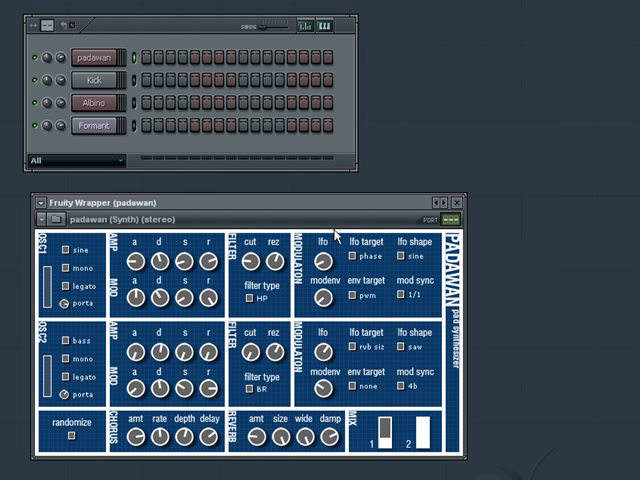
mouse_move(336, 232)
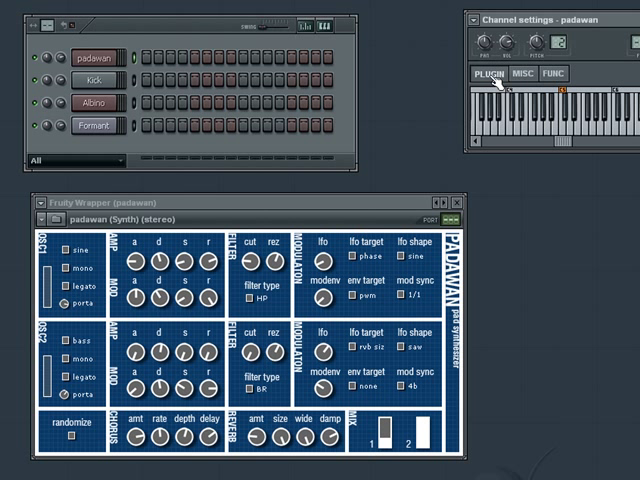
mouse_move(484, 232)
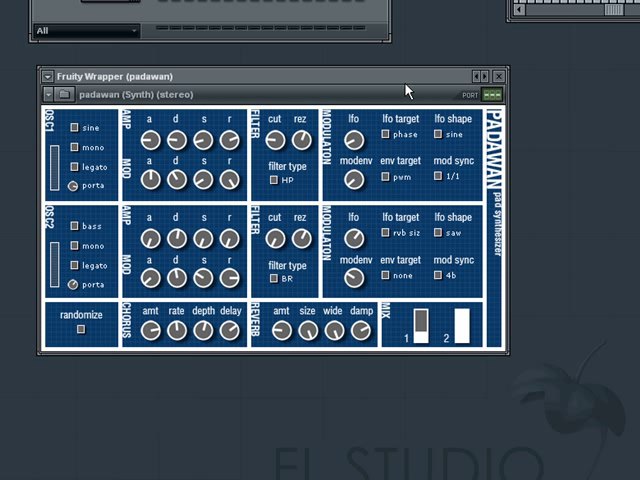
Step: From the Padawan wrapper's options menu bring up the Sytrus synth window
left_click(48, 76)
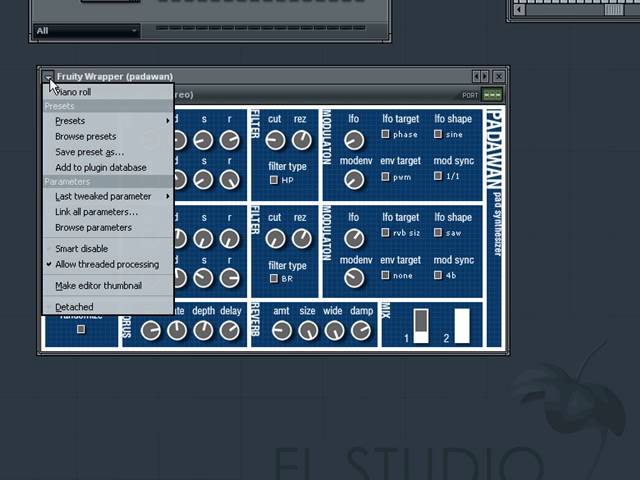
left_click(72, 120)
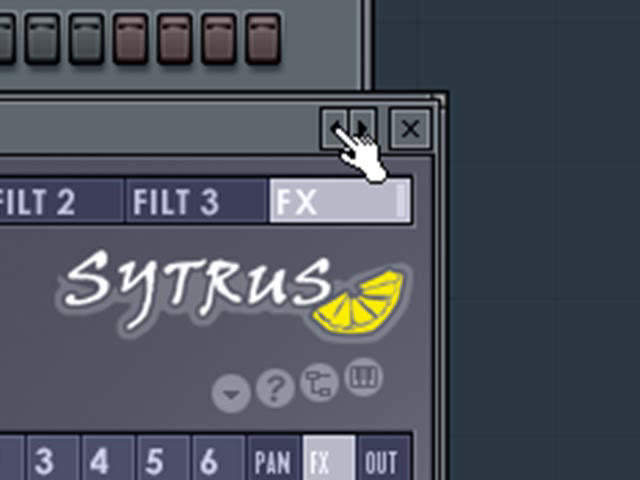
Step: Put away the Sytrus window, leaving Padawan with the caffeine_hangover preset loaded
left_click(406, 130)
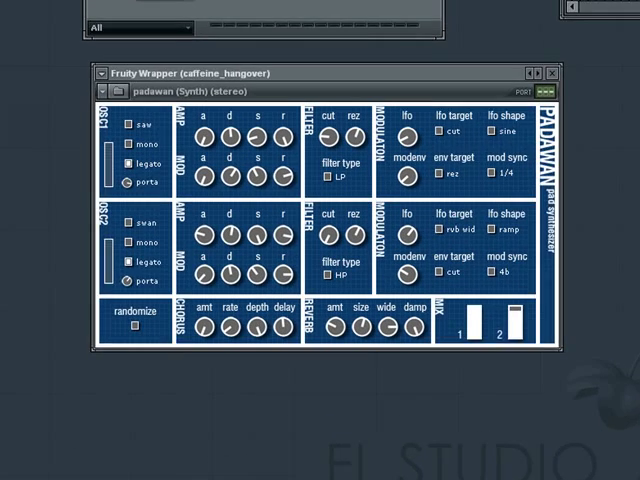
Step: Randomize Padawan's synth parameters twice via the wrapper's Presets menu
left_click(28, 56)
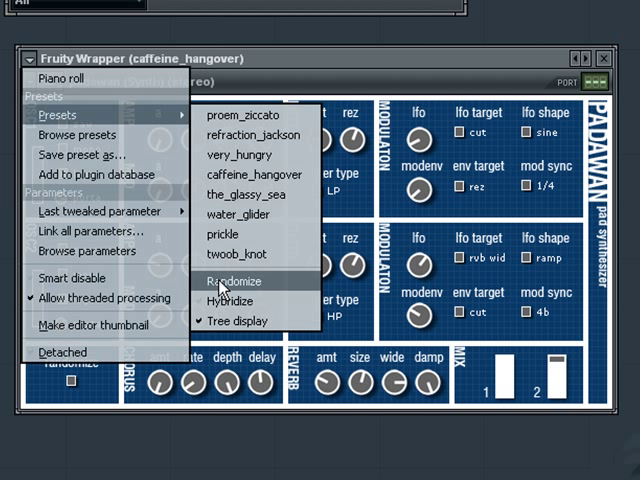
left_click(228, 280)
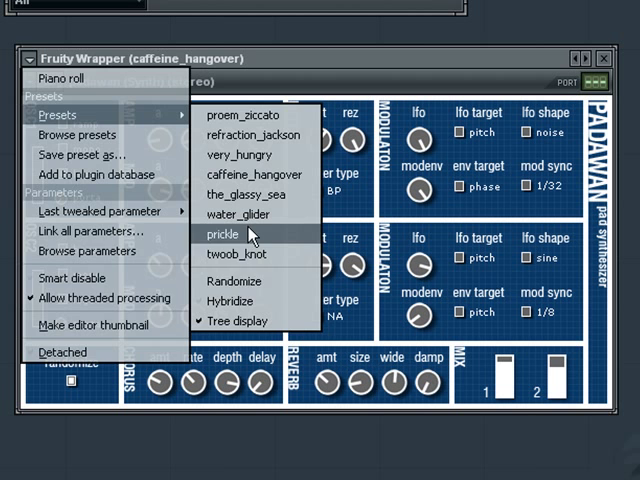
left_click(230, 234)
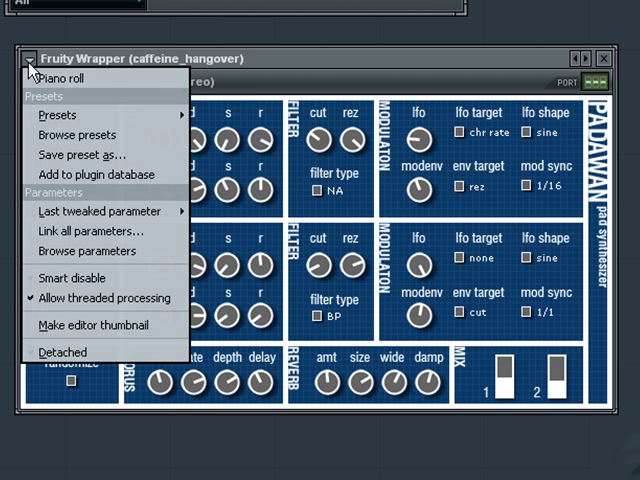